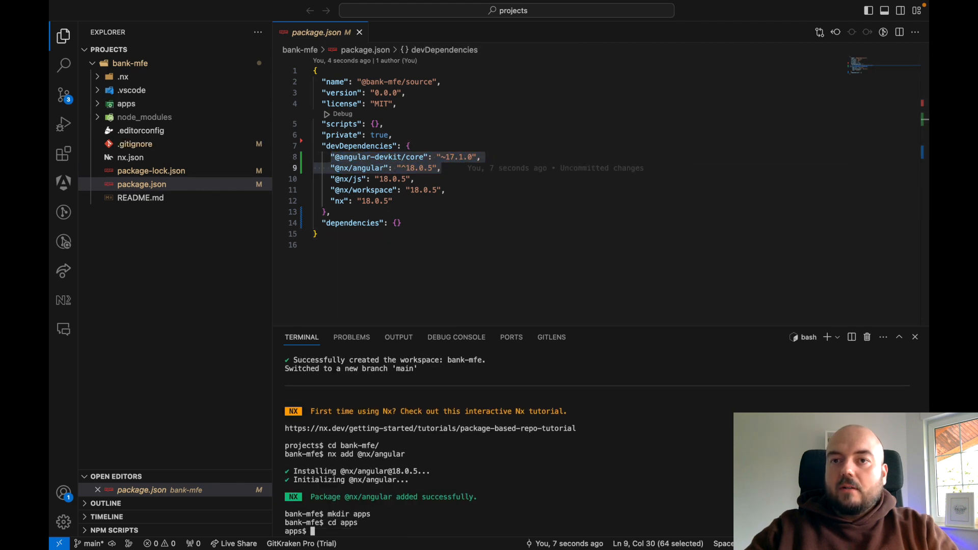
text(nx g @nx/angular)
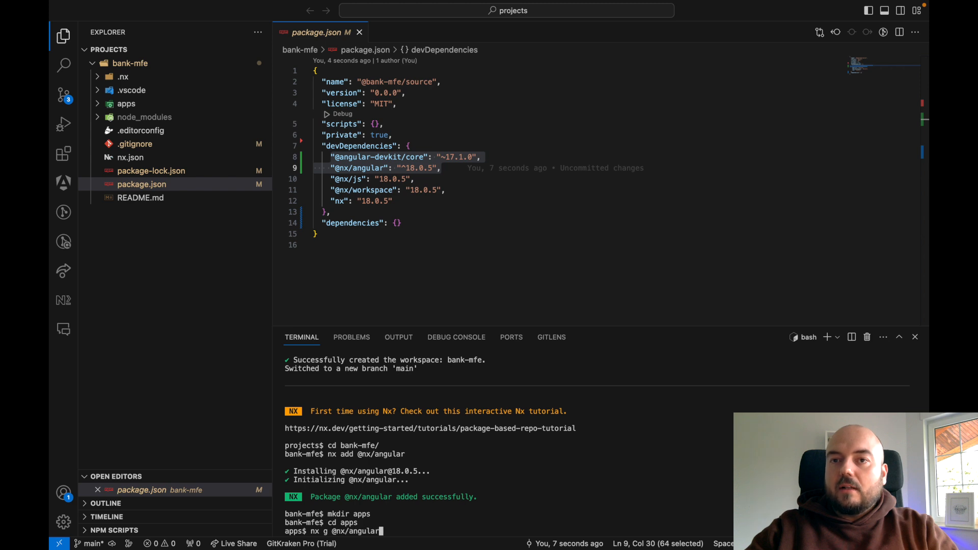
text(:host shell --remotes)
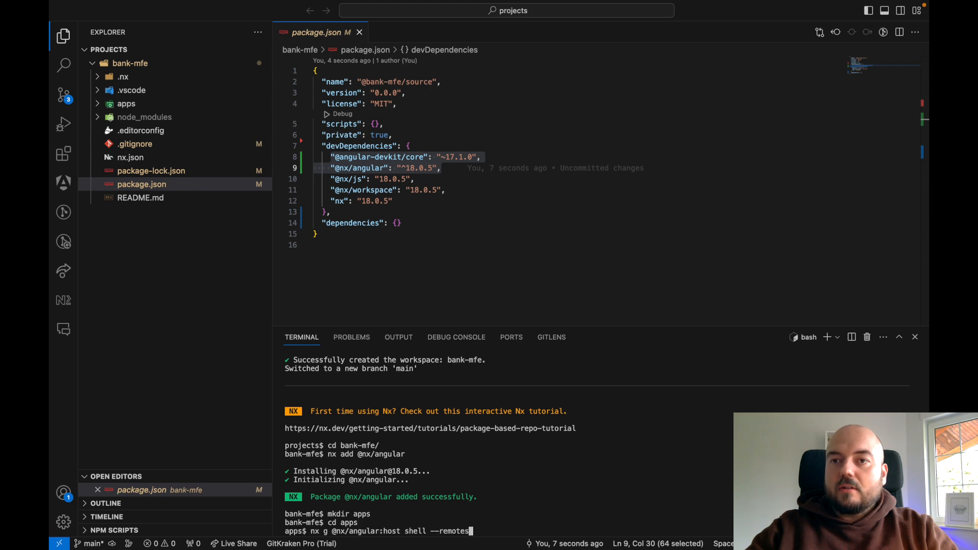
text(=account,payment,investment,mo)
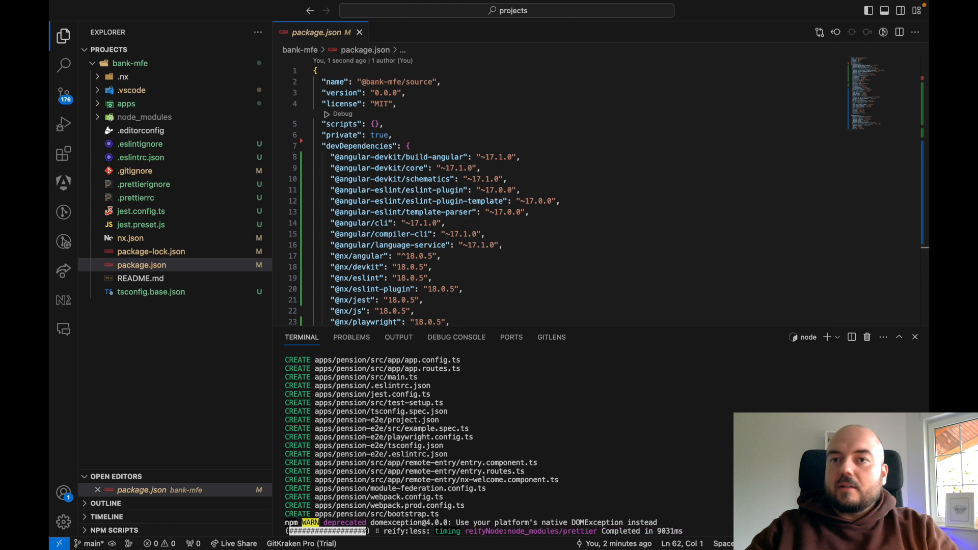
click(127, 104)
text(nx serve)
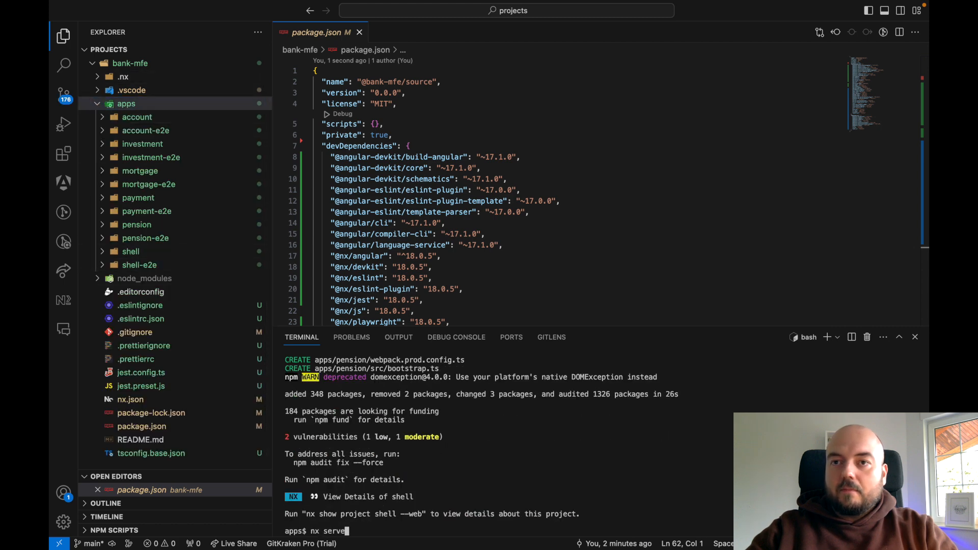
Run nx serve shell --open --devRemotes=account to start the host with account served live
text(shell --open)
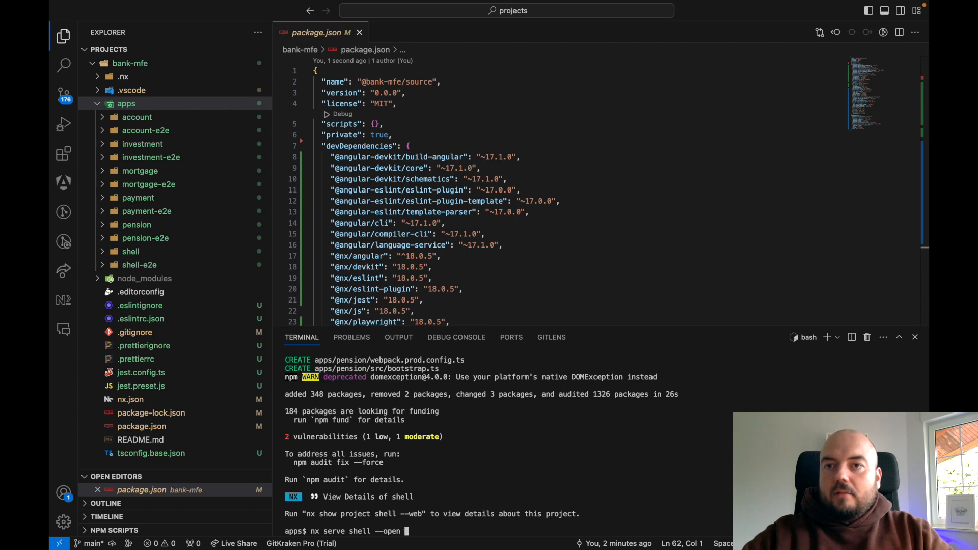
text(--devRemotes=account)
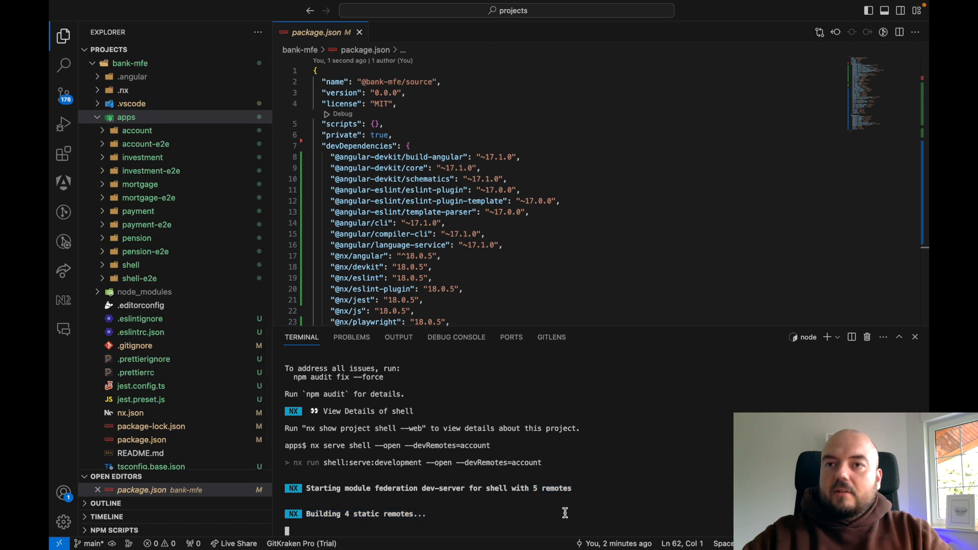
mouse_move(575, 507)
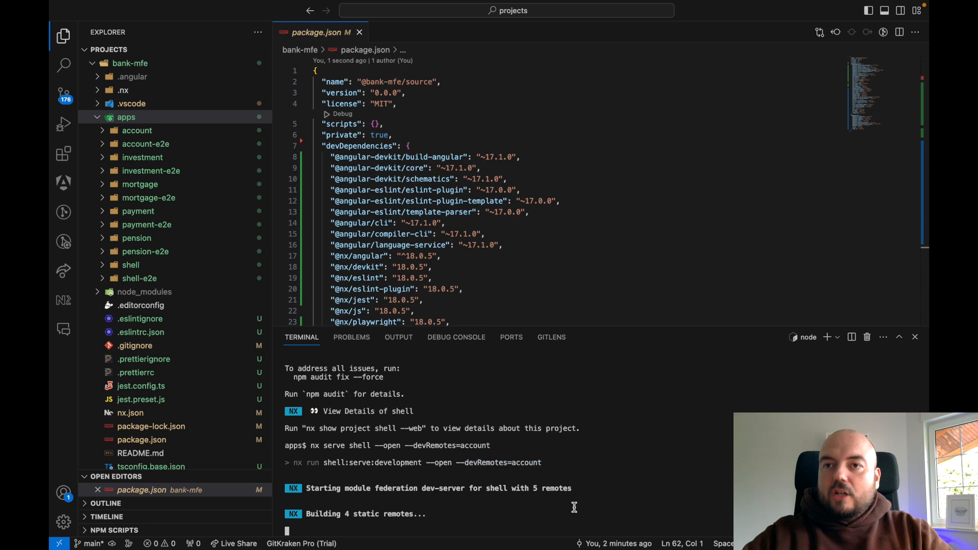